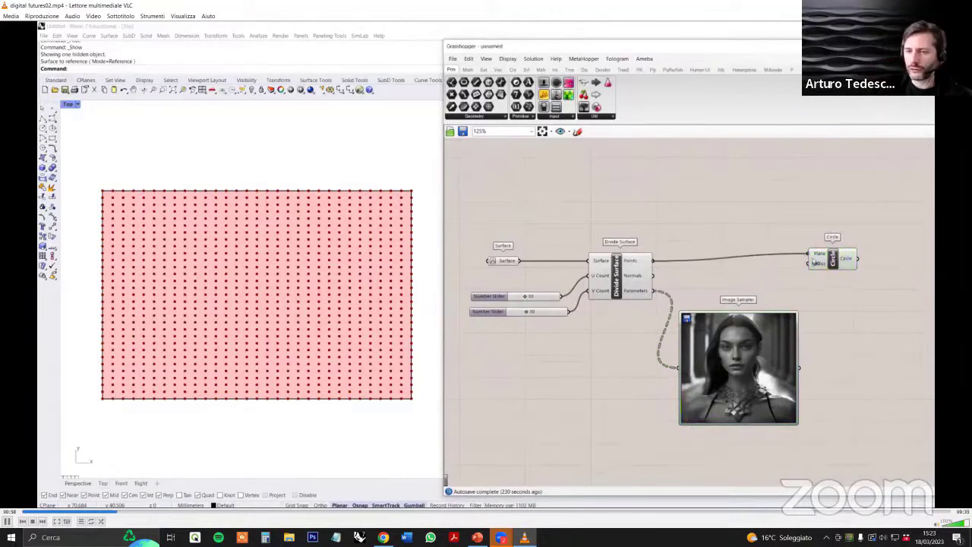
Step: Feed the Image Sampler into the circle radii and adjust the Number Slider's numeric domain
right_click(619, 262)
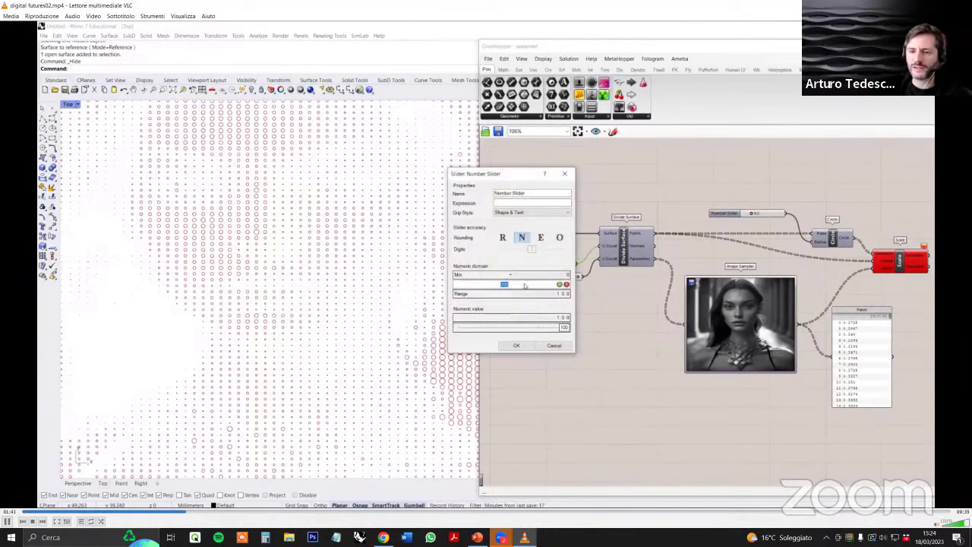
click(517, 347)
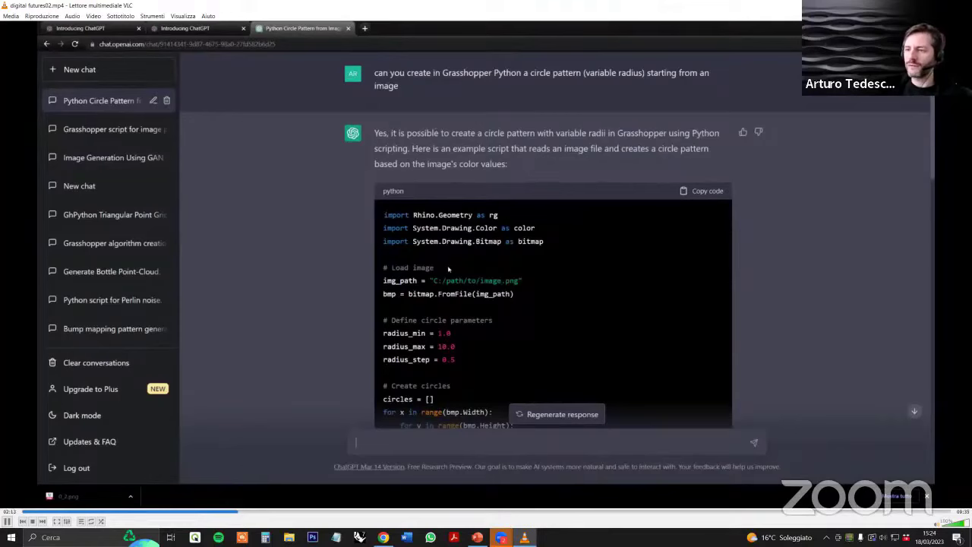
Step: Scroll through ChatGPT's Python circle-pattern script to read it end to end
scroll(down, 3)
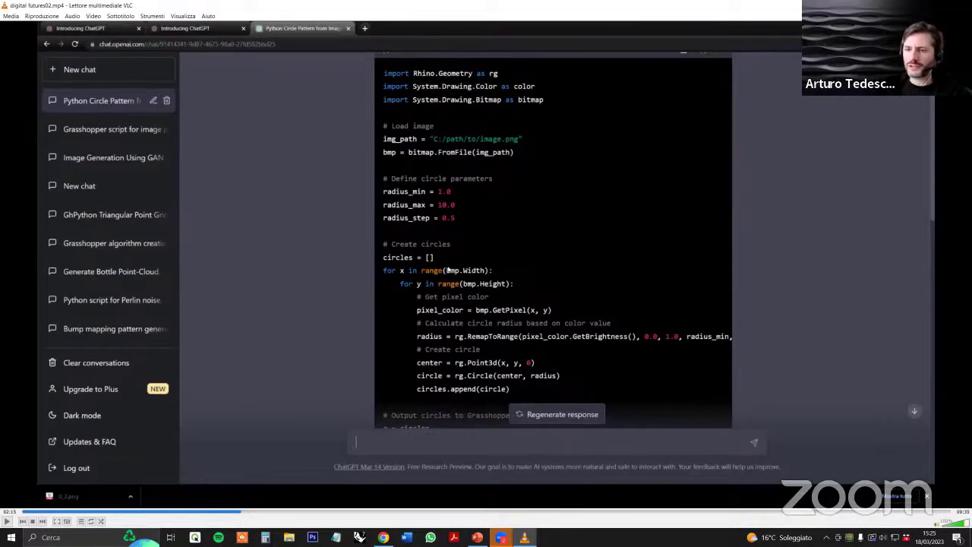
scroll(up, 3)
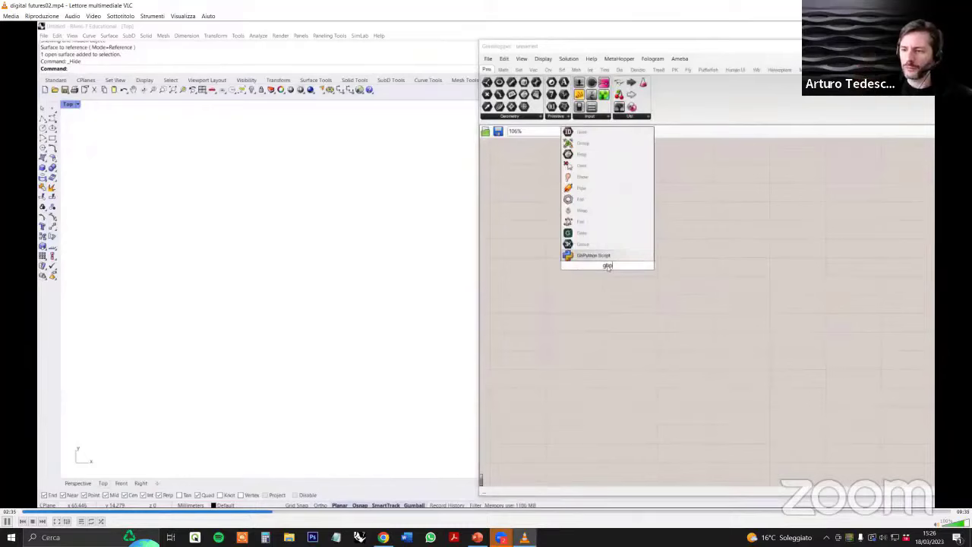
Step: Place a GhPython Script component from Maths > Script onto the empty canvas
click(592, 255)
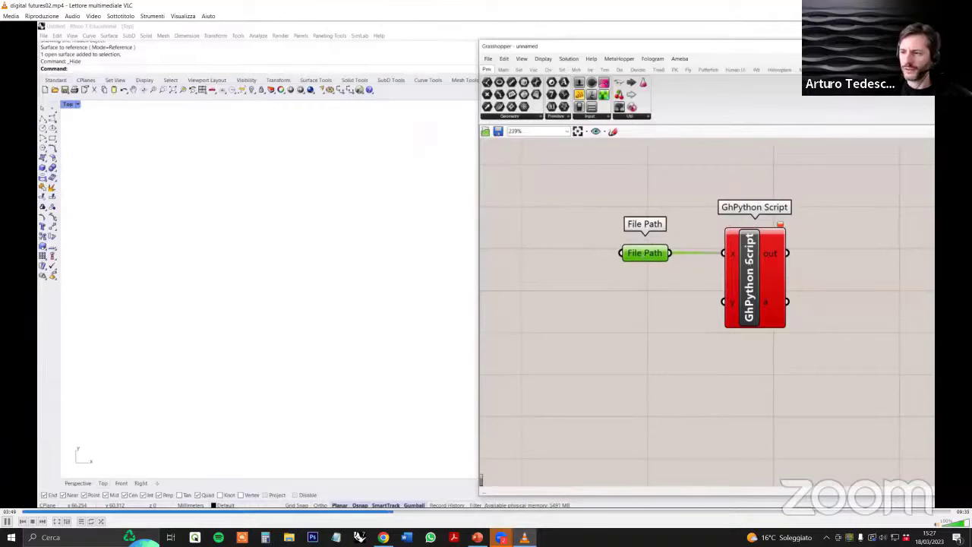
Step: Paste the ChatGPT code into the GhPython editor and locate the failing RemapToRange radius line
double_click(754, 277)
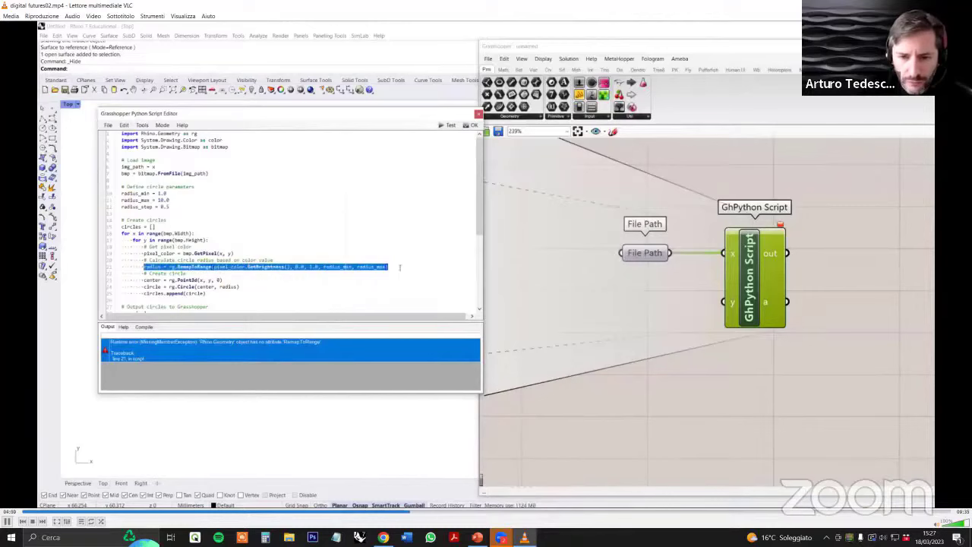
scroll(down, 3)
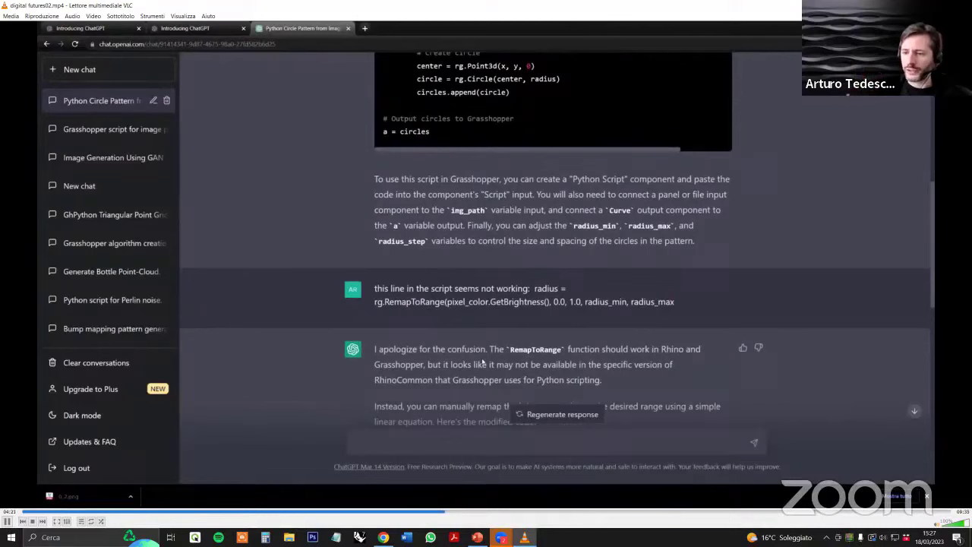
Step: Read ChatGPT's revised script that remaps brightness with a linear equation instead of RemapToRange
scroll(down, 3)
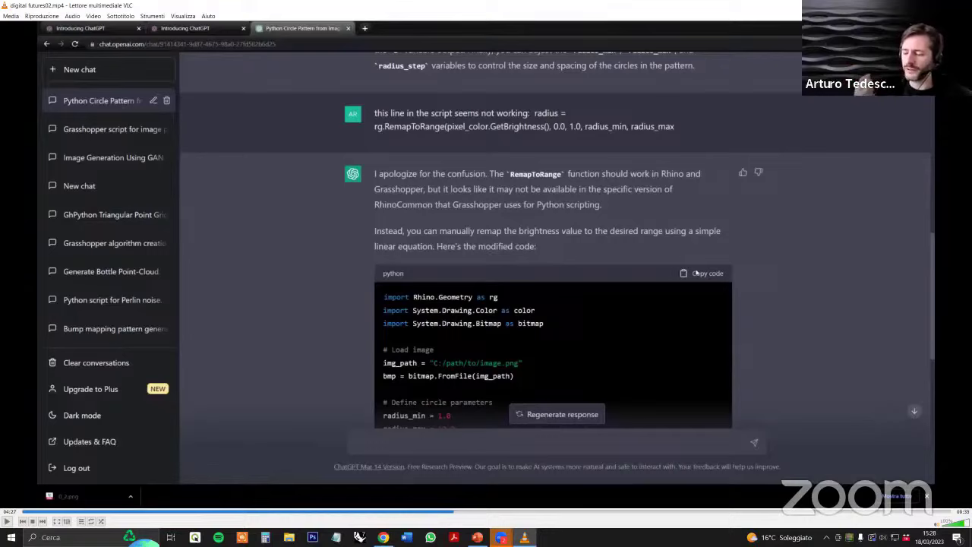
scroll(down, 3)
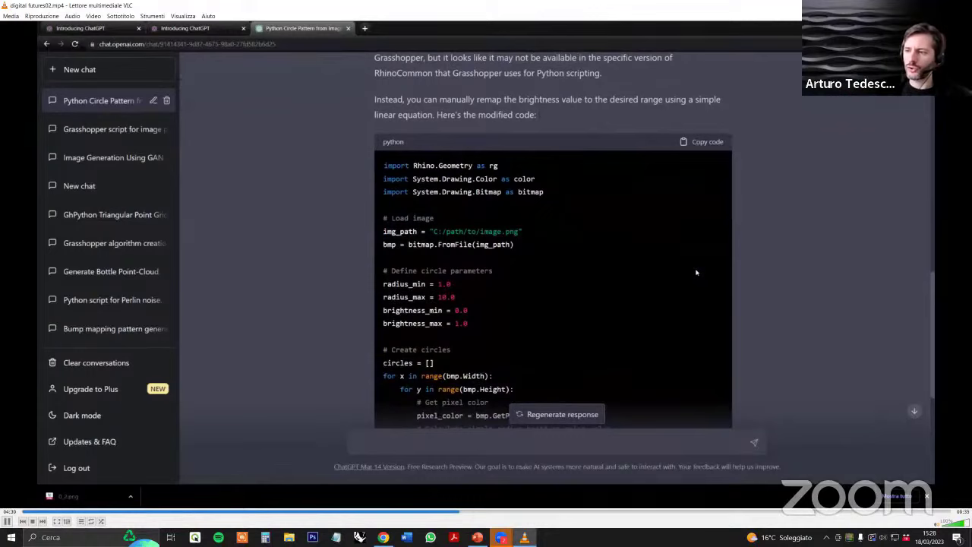